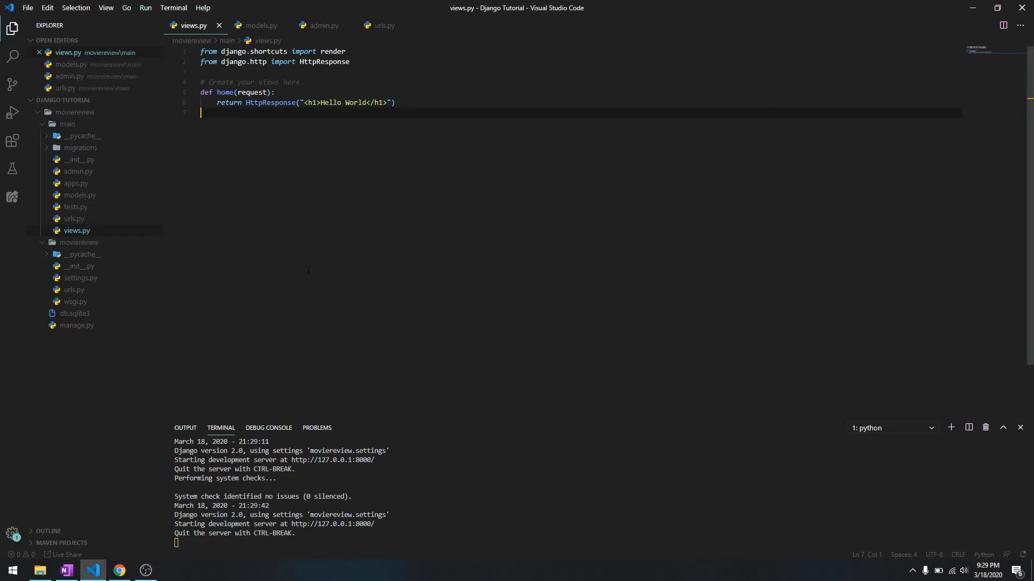
{"action": "mouse_move", "coordinate": [118, 570]}
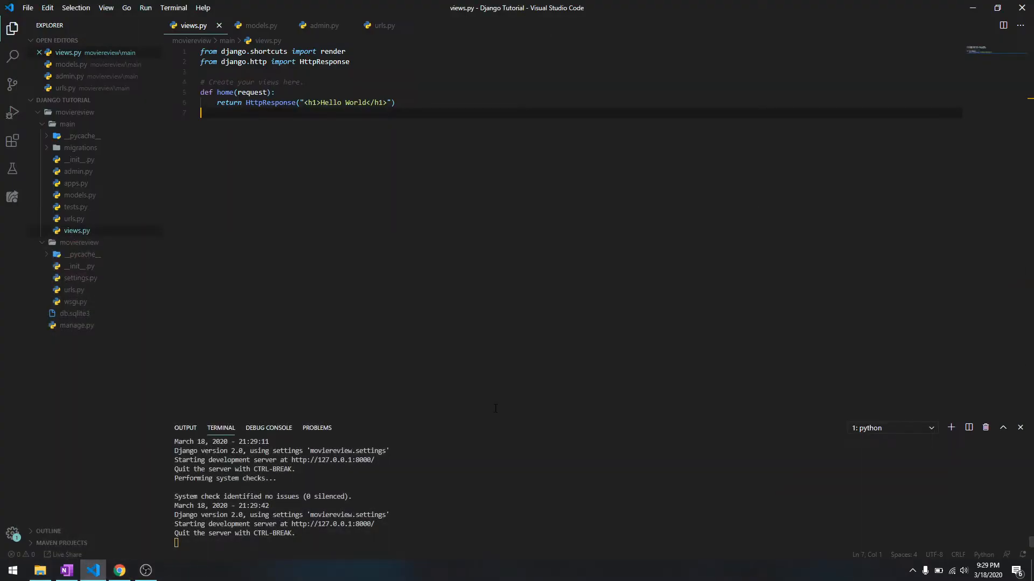
{"action": "mouse_move", "coordinate": [510, 378]}
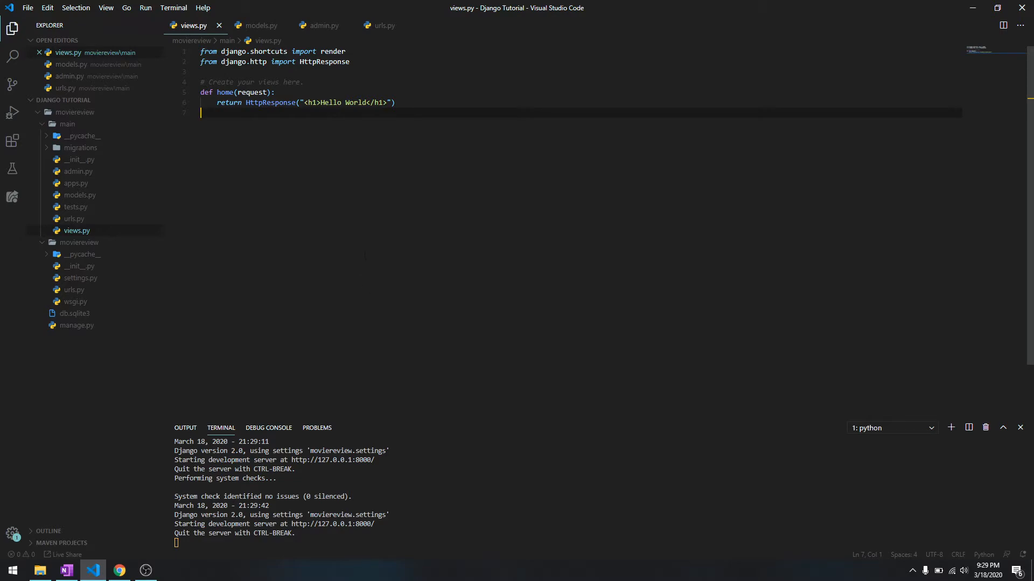
Step: Review the Hello World page and copy the Basic Create example lines from the database notes
{"action": "left_click", "coordinate": [118, 570]}
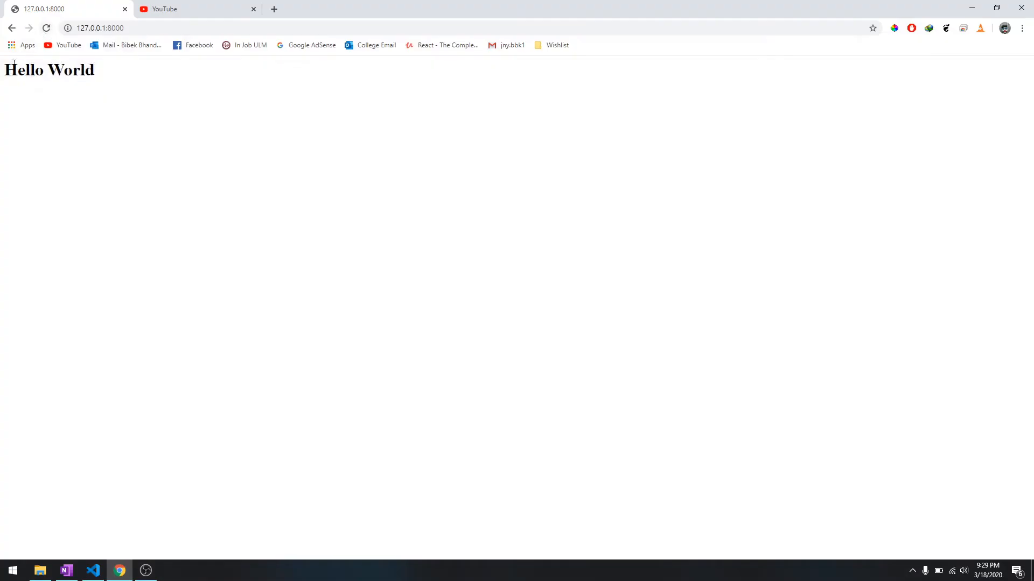
{"action": "left_click", "coordinate": [92, 571]}
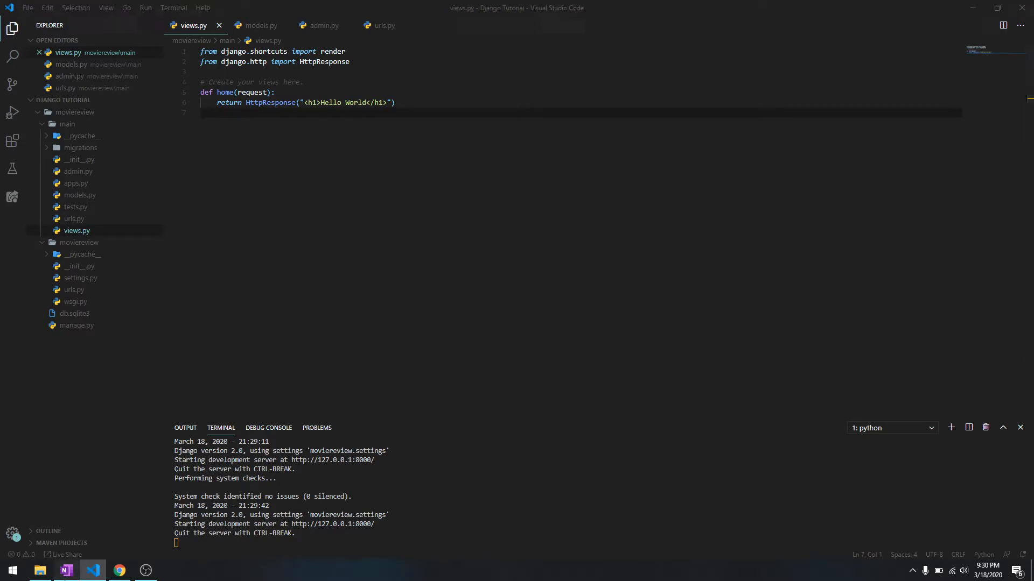
{"action": "left_click", "coordinate": [65, 571]}
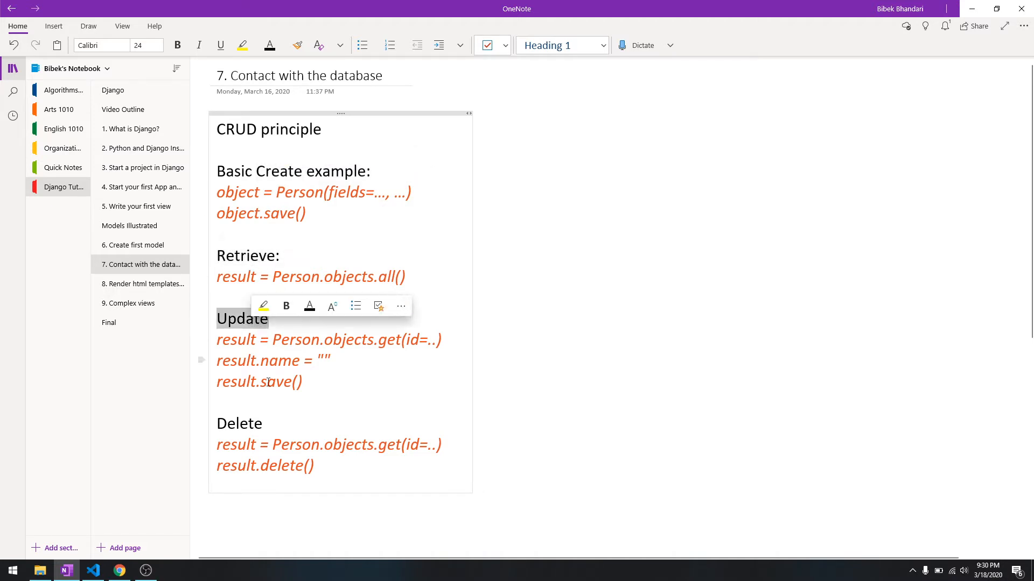
{"action": "left_click", "coordinate": [343, 465]}
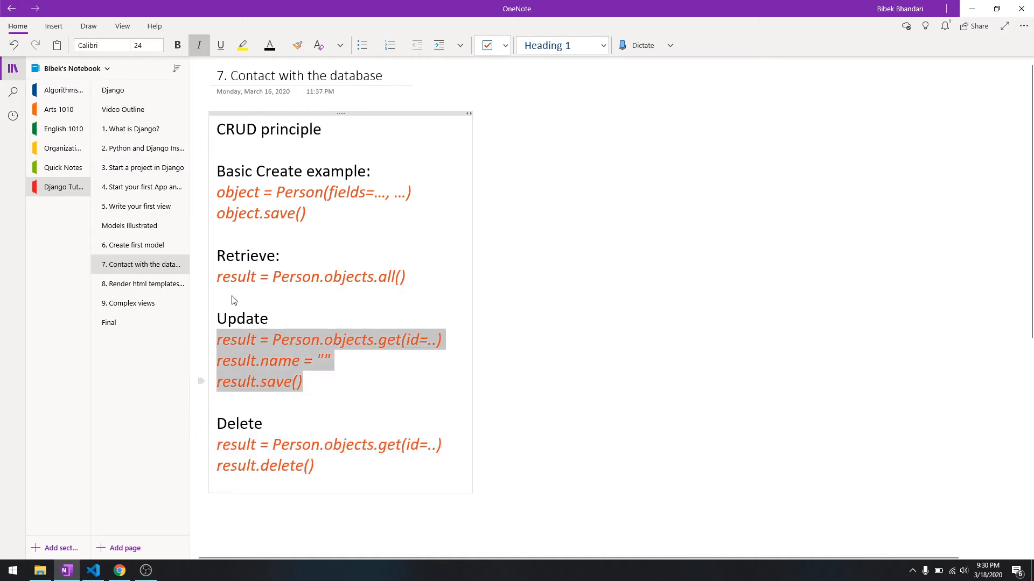
{"action": "left_click", "coordinate": [307, 213]}
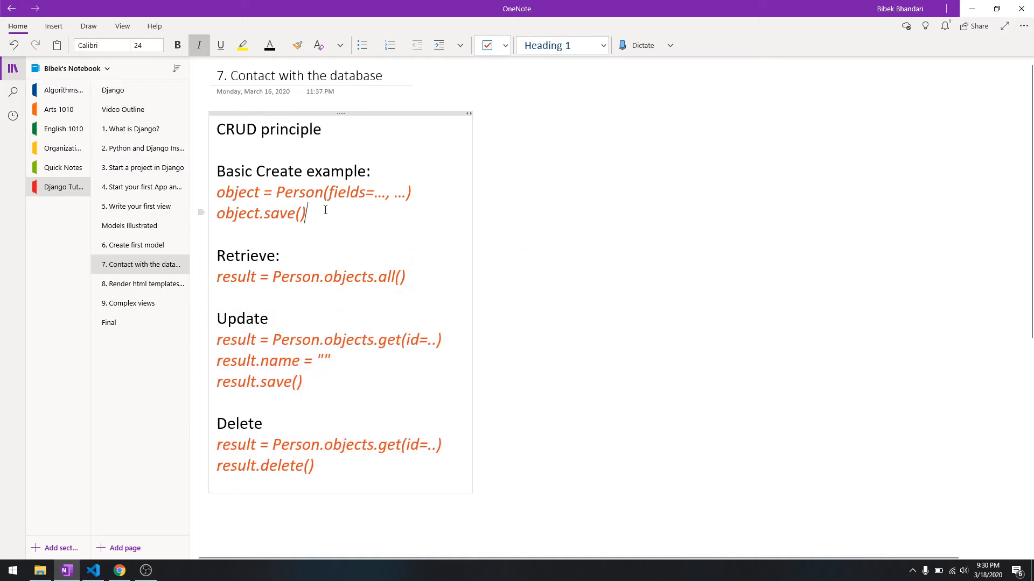
{"action": "left_click_drag", "start_coordinate": [218, 192], "coordinate": [307, 214]}
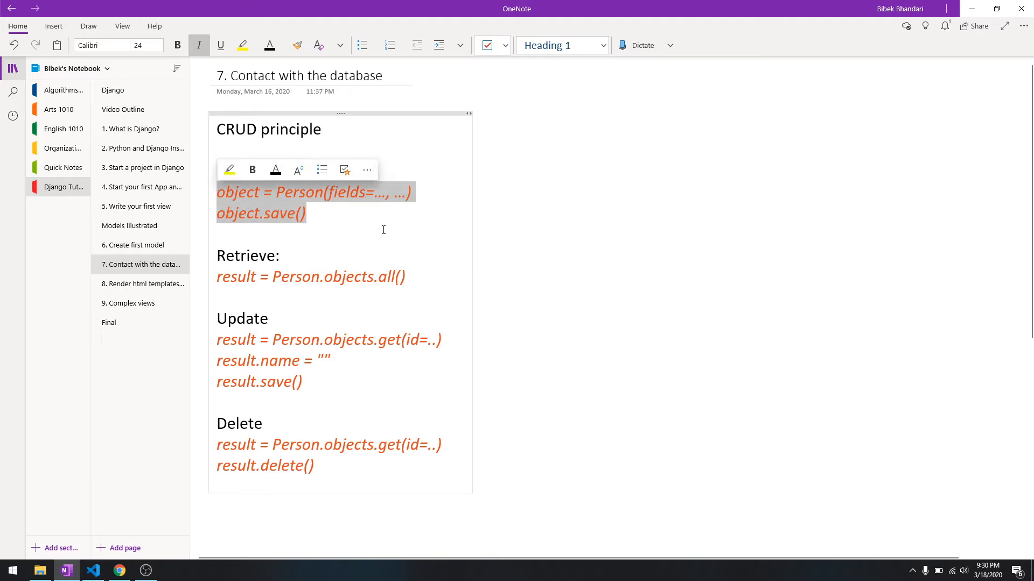
{"action": "type", "text": "Basic Create example:"}
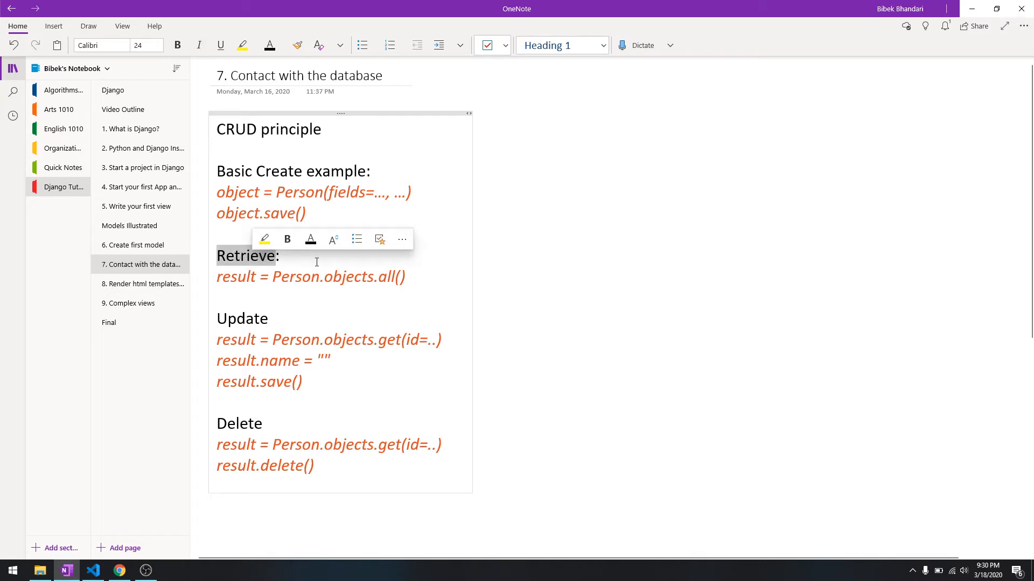
{"action": "left_click", "coordinate": [95, 570]}
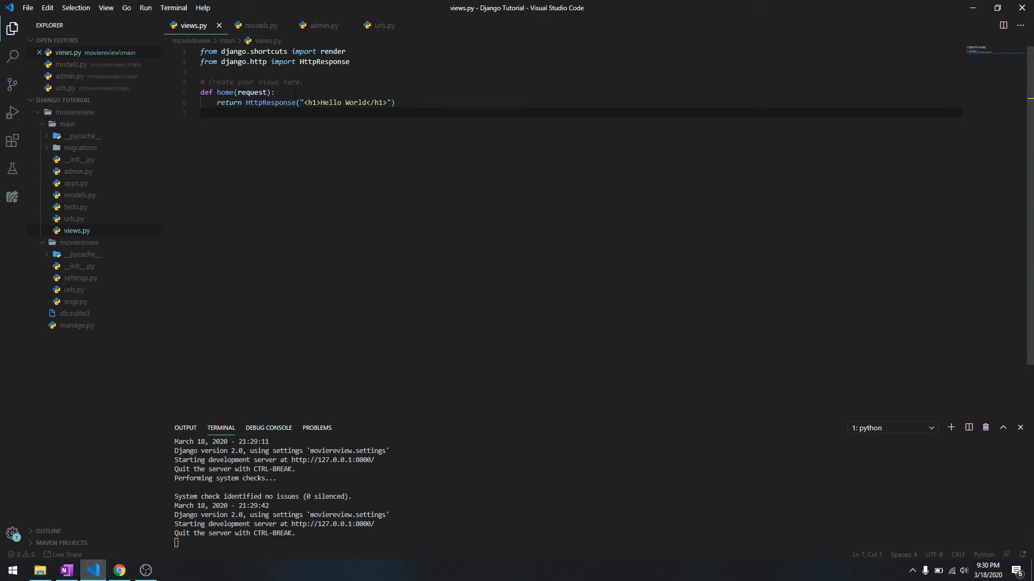
Step: Add 'from .models import *' and 'allMovies = Movie.objects.all()' inside the home view
{"action": "left_click", "coordinate": [205, 71]}
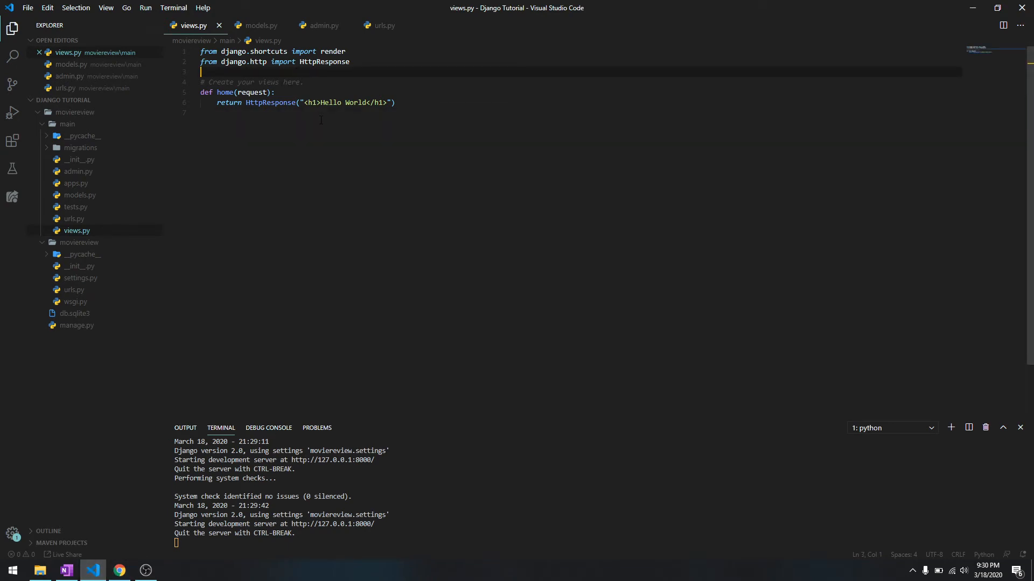
{"action": "type", "text": "from .modle"}
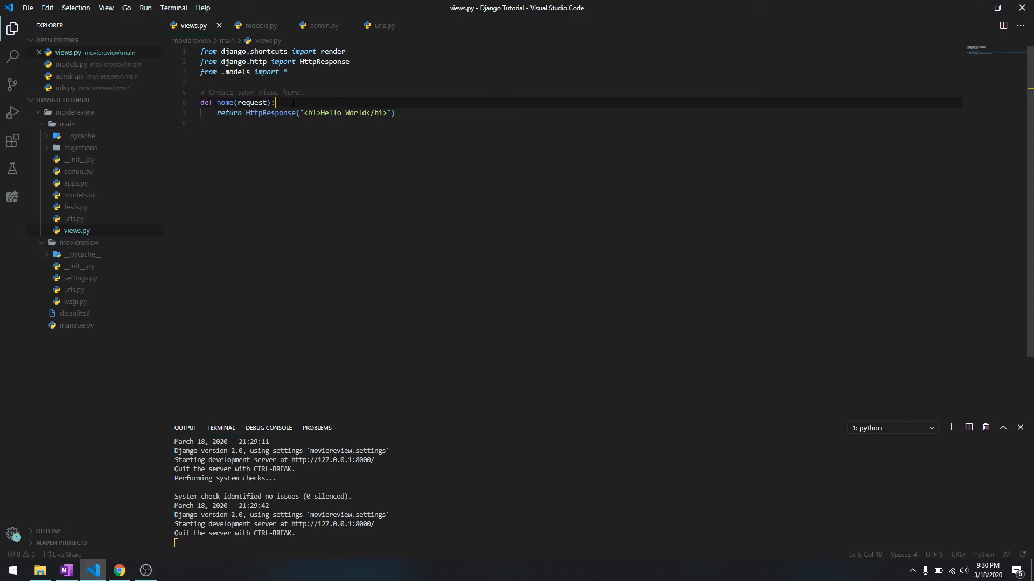
{"action": "type", "text": "allM"}
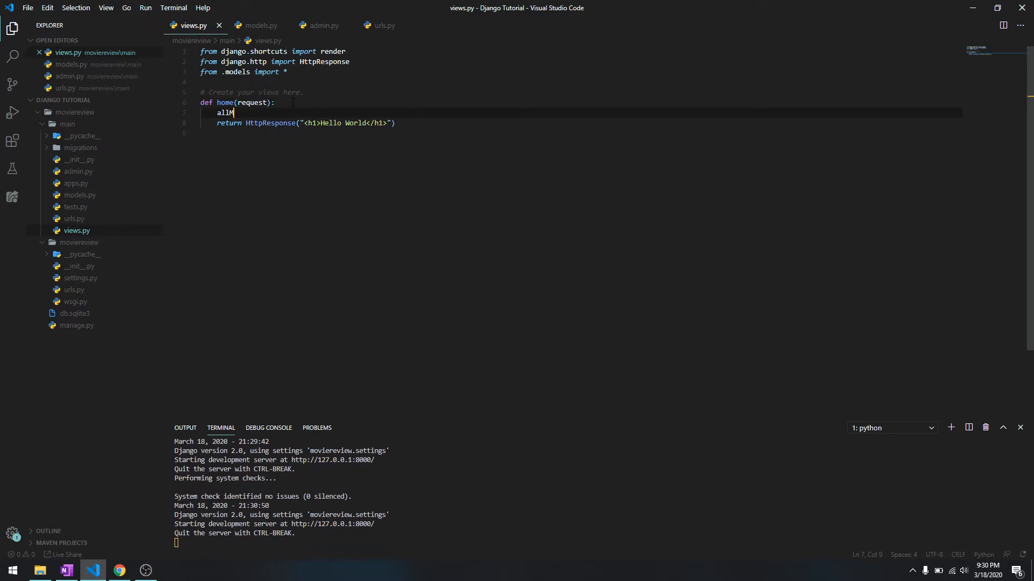
{"action": "type", "text": "ovies = Mov"}
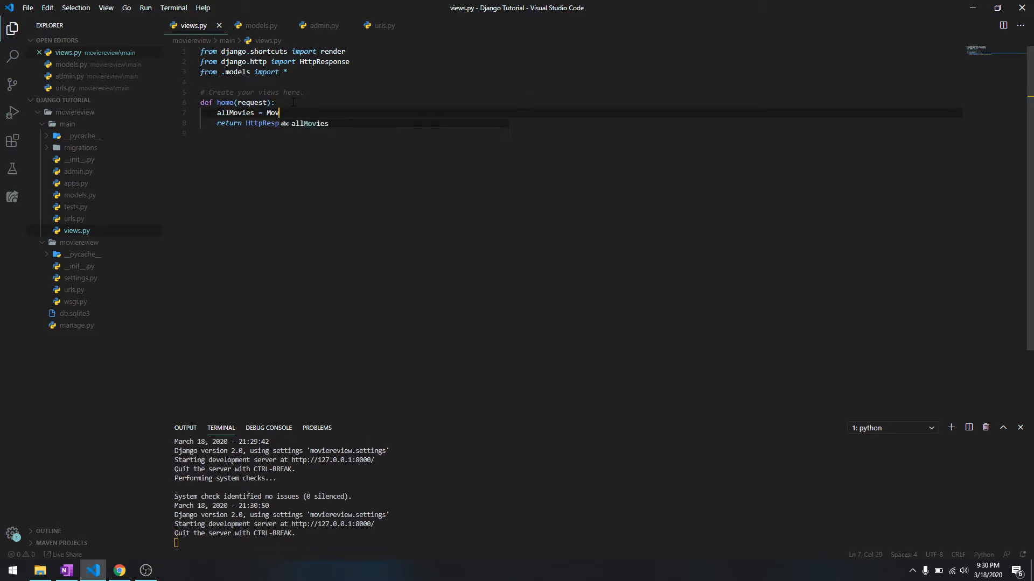
{"action": "type", "text": "ie."}
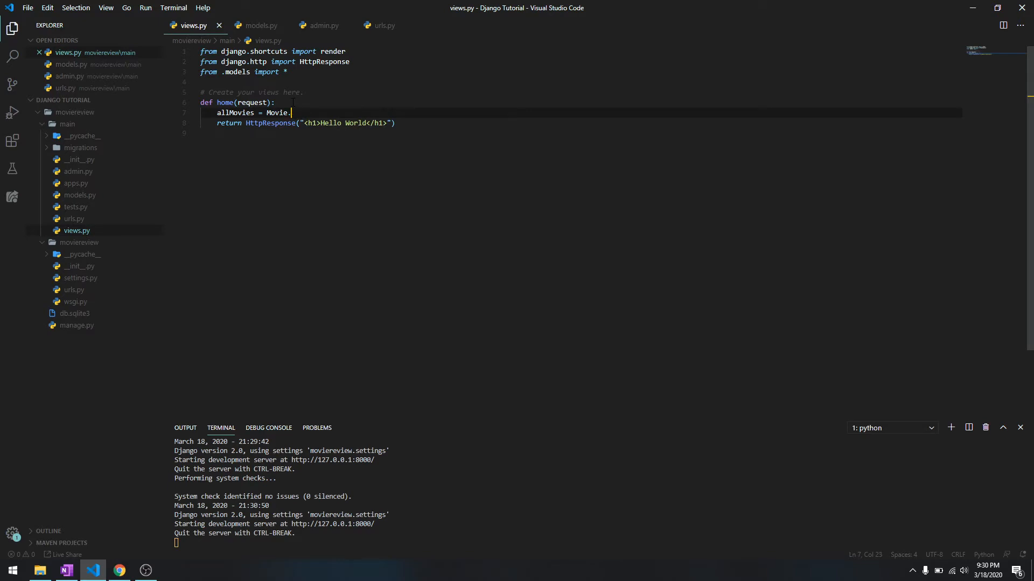
{"action": "type", "text": "objects.all("}
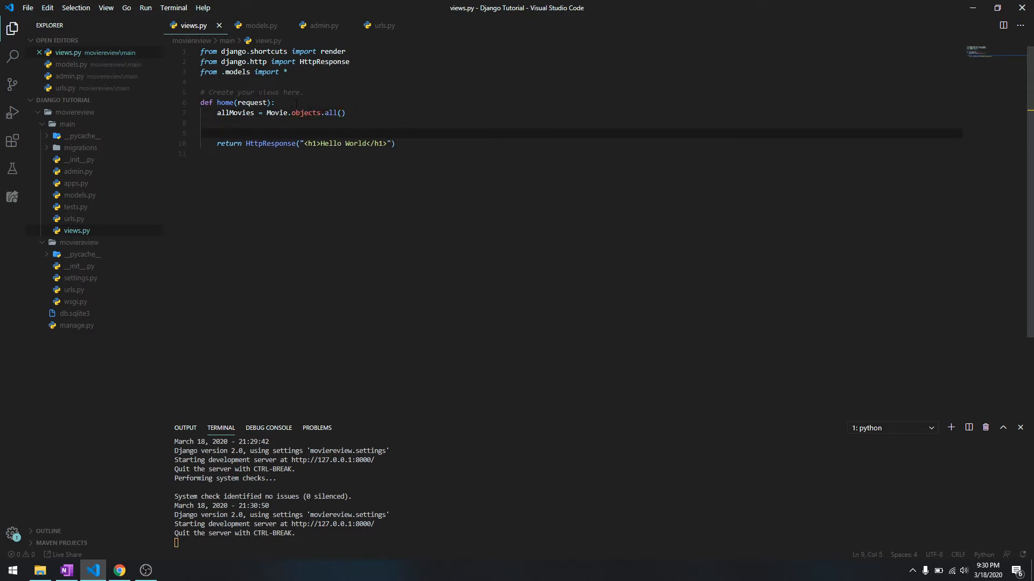
Step: Add 'print(allMovies)' below the query and return to the database notes
{"action": "double_click", "coordinate": [277, 113]}
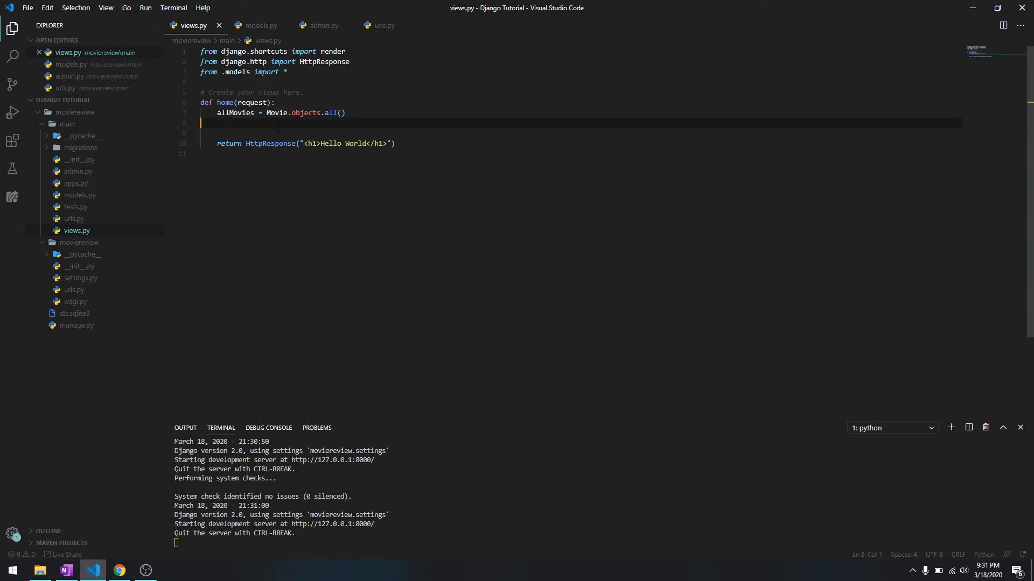
{"action": "type", "text": "print"}
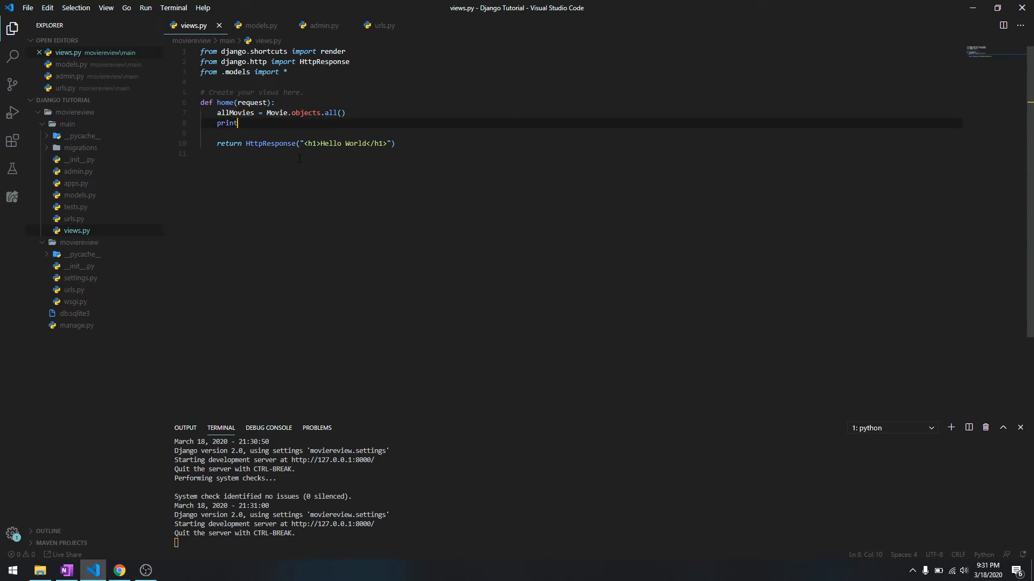
{"action": "type", "text": "(allMo"}
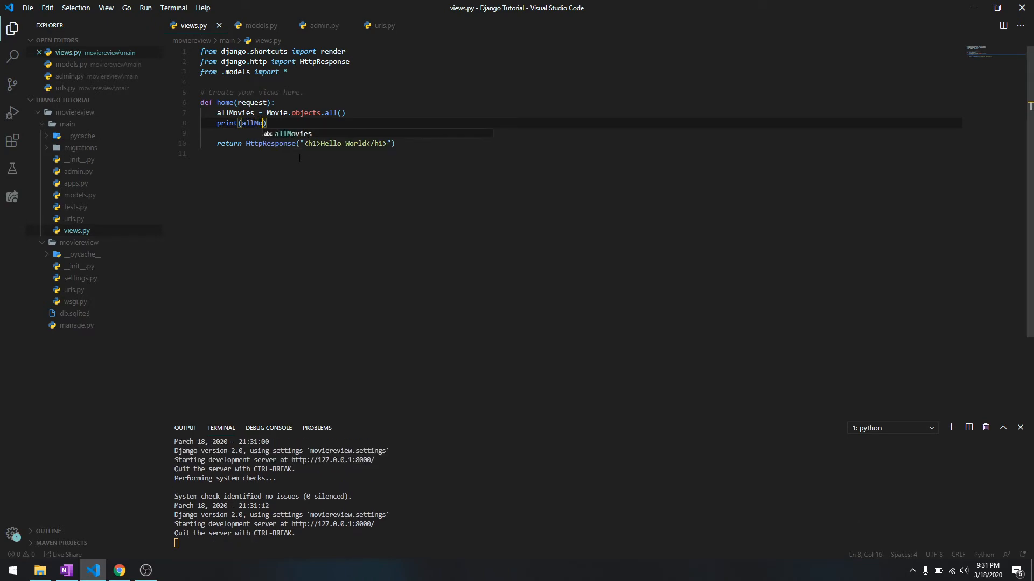
{"action": "left_click", "coordinate": [65, 571]}
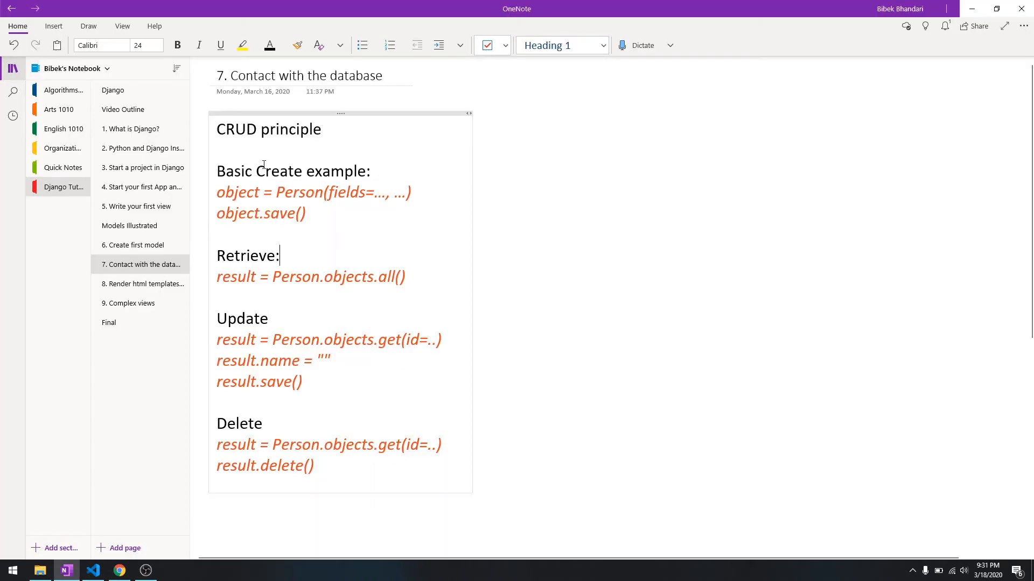
Step: Reload the home page in Chrome and highlight the QuerySet with The Dark Knight in the terminal
{"action": "left_click", "coordinate": [118, 571]}
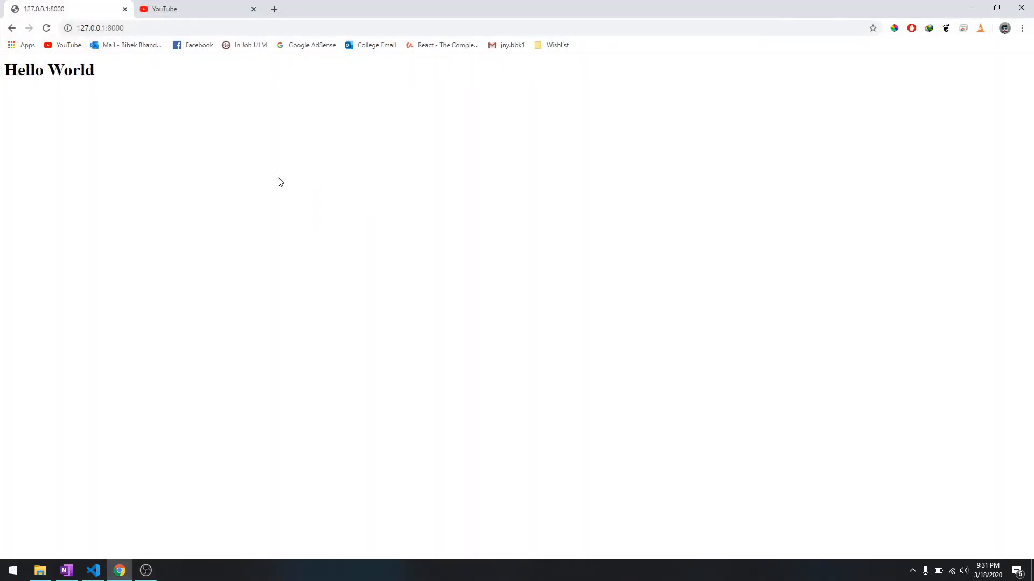
{"action": "left_click", "coordinate": [93, 570]}
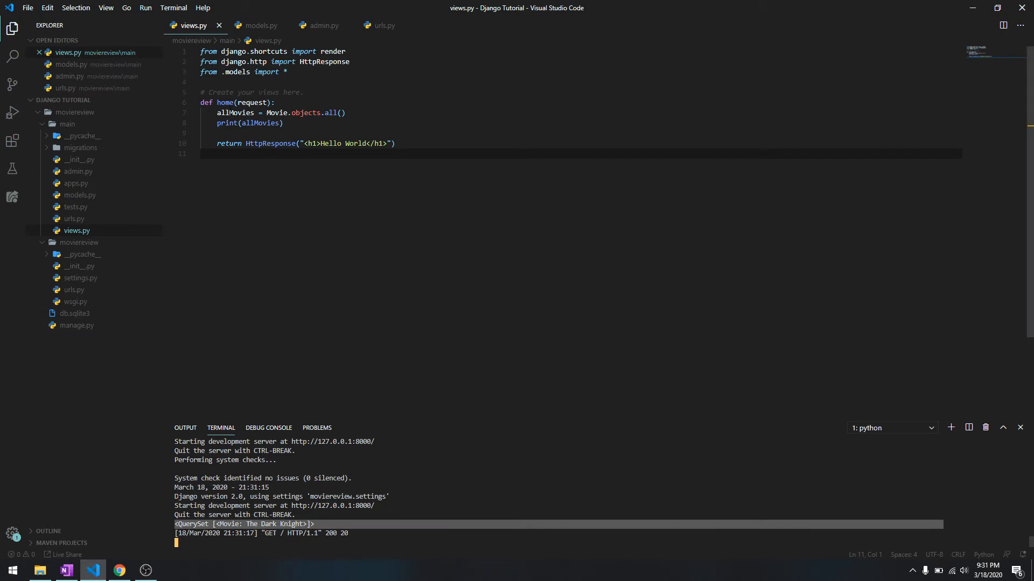
{"action": "double_click", "coordinate": [234, 114]}
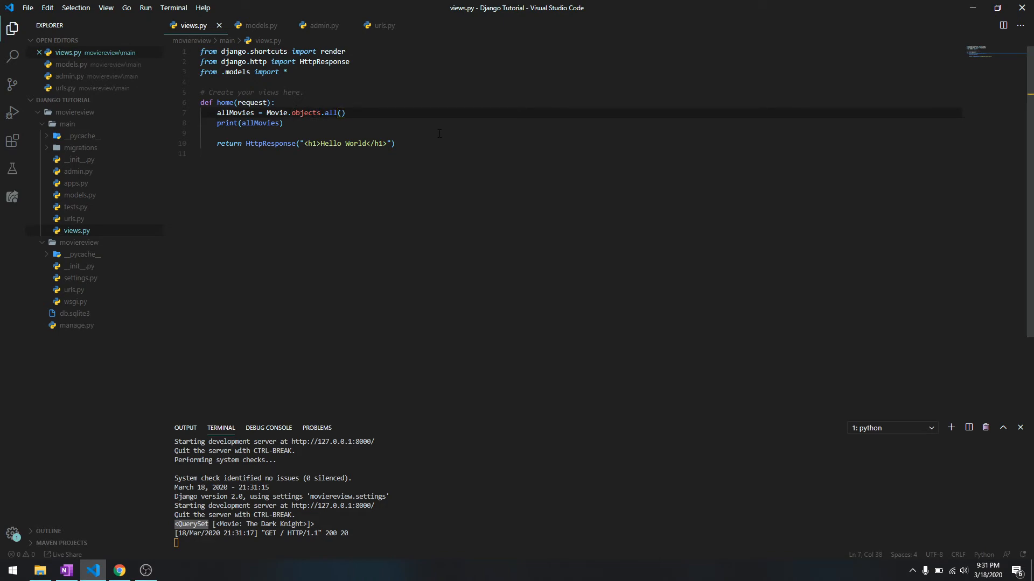
Step: Comment the Movie.objects.all() line with '# select * from movie'
{"action": "type", "text": "# select * from"}
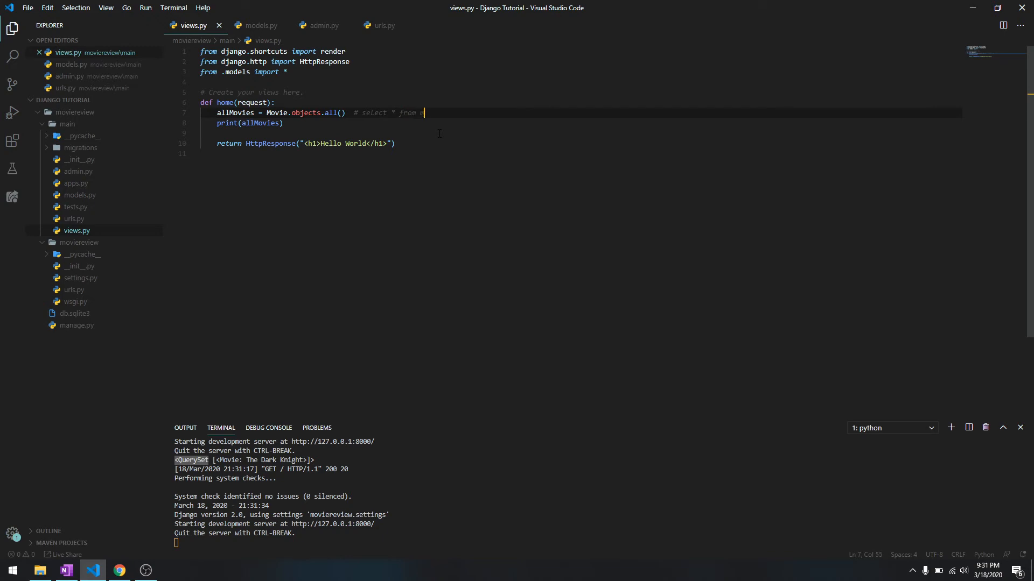
{"action": "type", "text": "movie"}
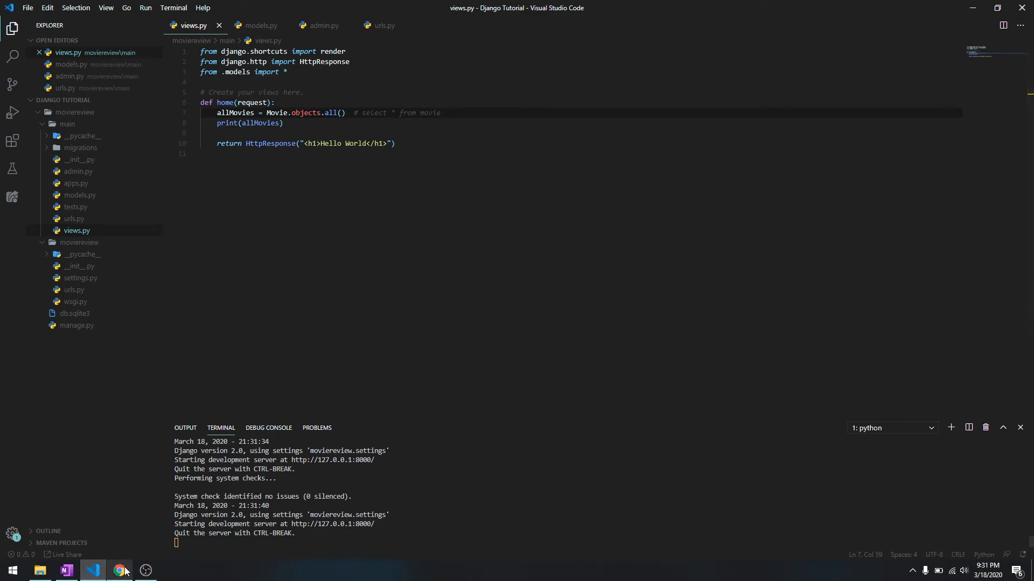
Step: Add Jojo Rabbit in Django Admin with director, Scarlett cast, world-war description, today's date and 8.5 rating
{"action": "left_click", "coordinate": [119, 571]}
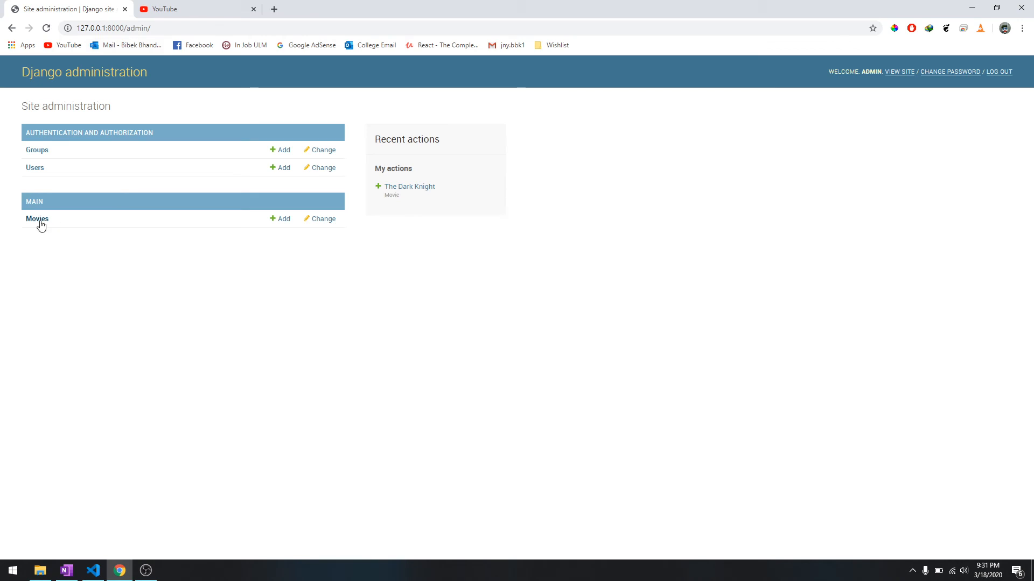
{"action": "left_click", "coordinate": [37, 218]}
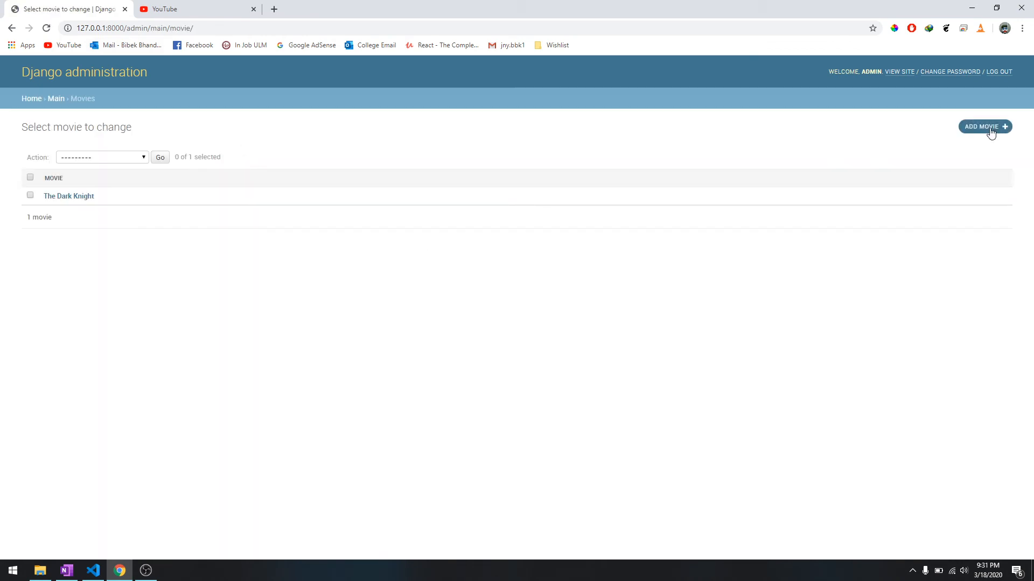
{"action": "left_click", "coordinate": [983, 127]}
{"action": "type", "text": "Taika Waititi"}
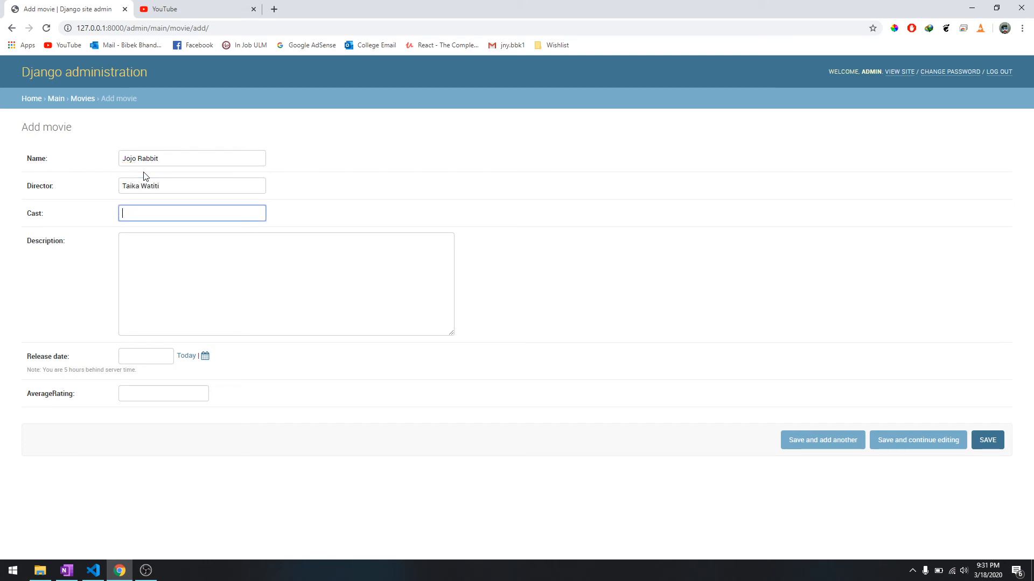
{"action": "type", "text": "I"}
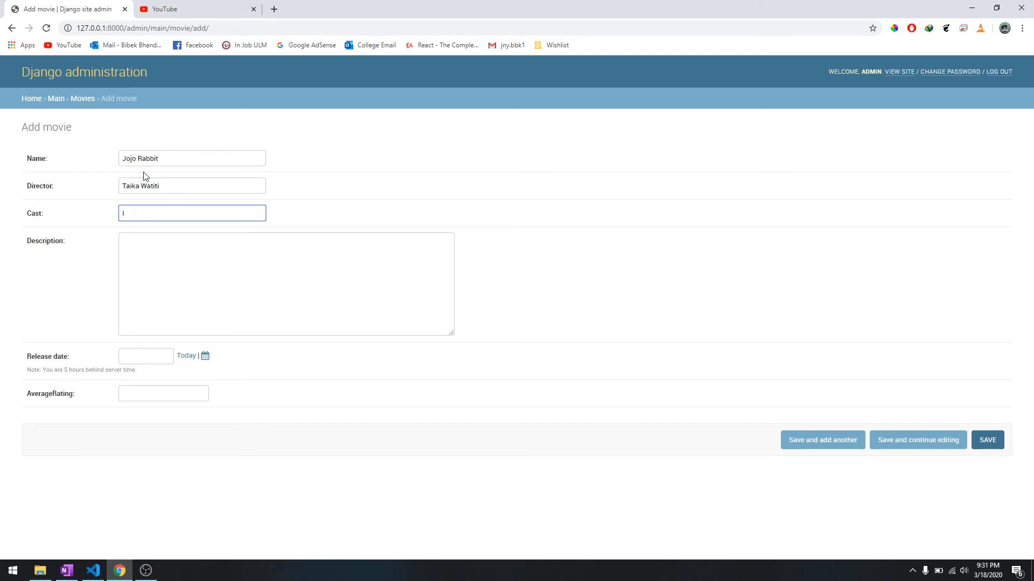
{"action": "type", "text": "Scarlett johansson"}
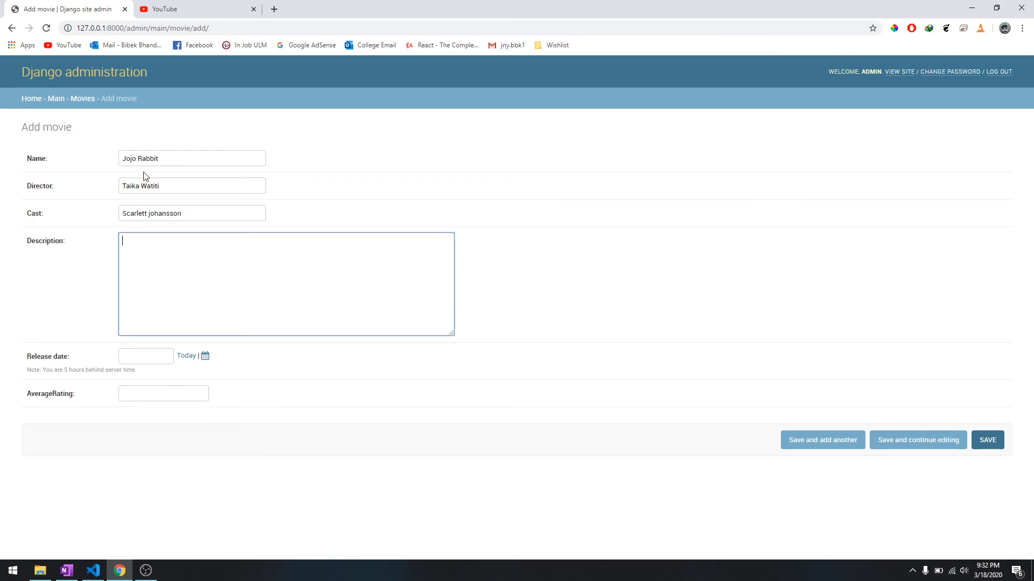
{"action": "type", "text": "its about world war"}
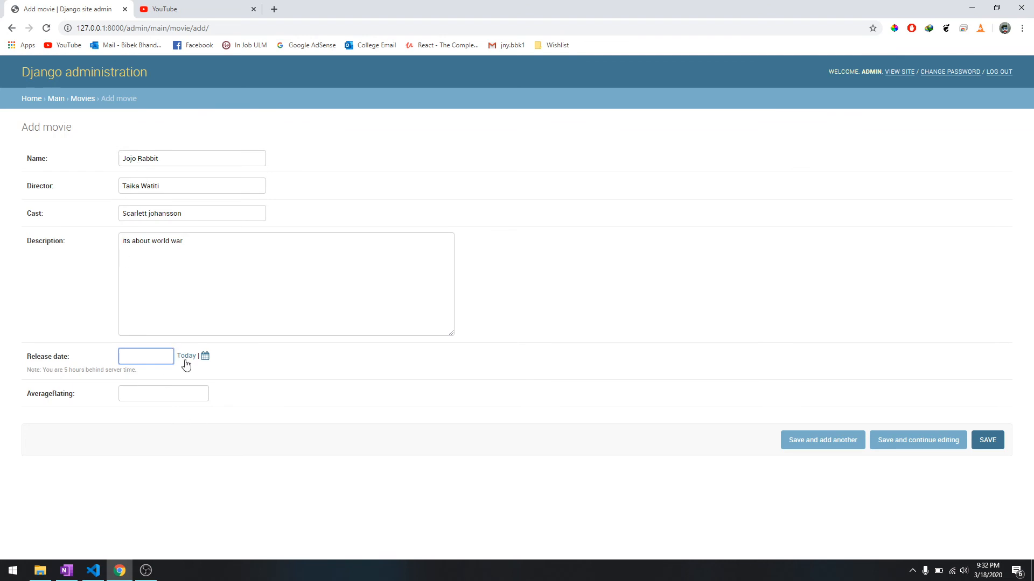
{"action": "left_click", "coordinate": [186, 355]}
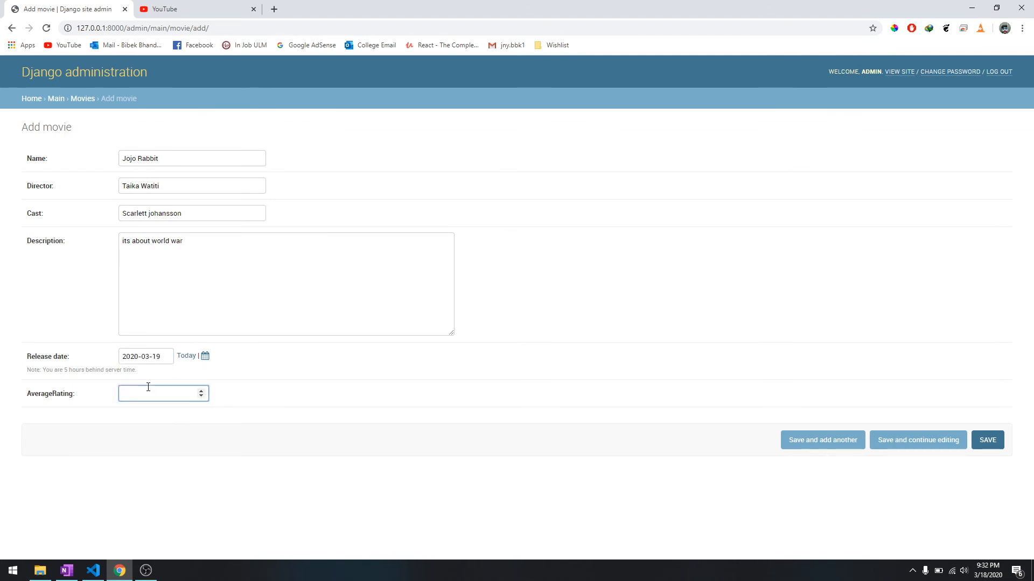
{"action": "type", "text": "8.5"}
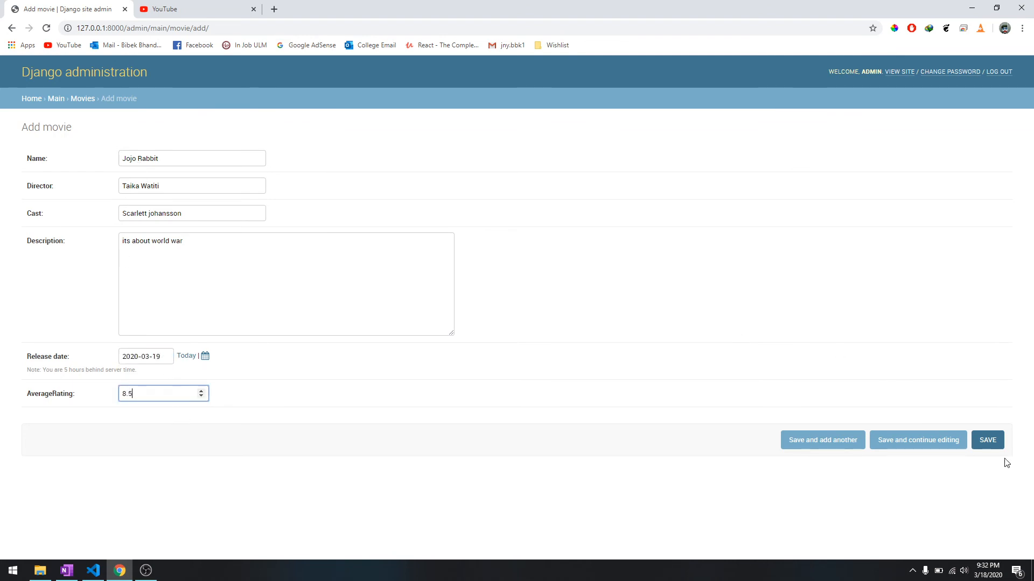
{"action": "left_click", "coordinate": [987, 439]}
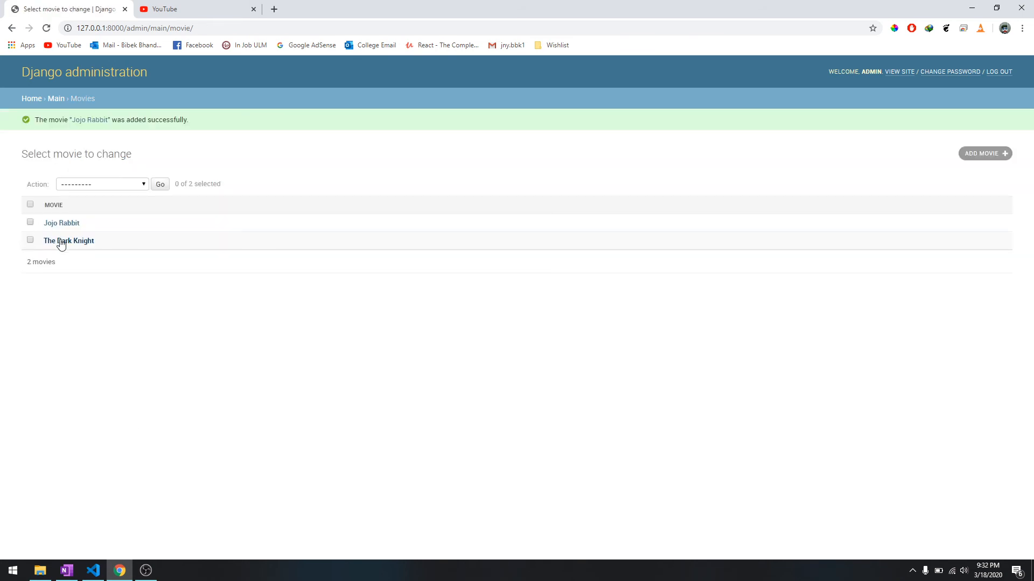
{"action": "mouse_move", "coordinate": [118, 571]}
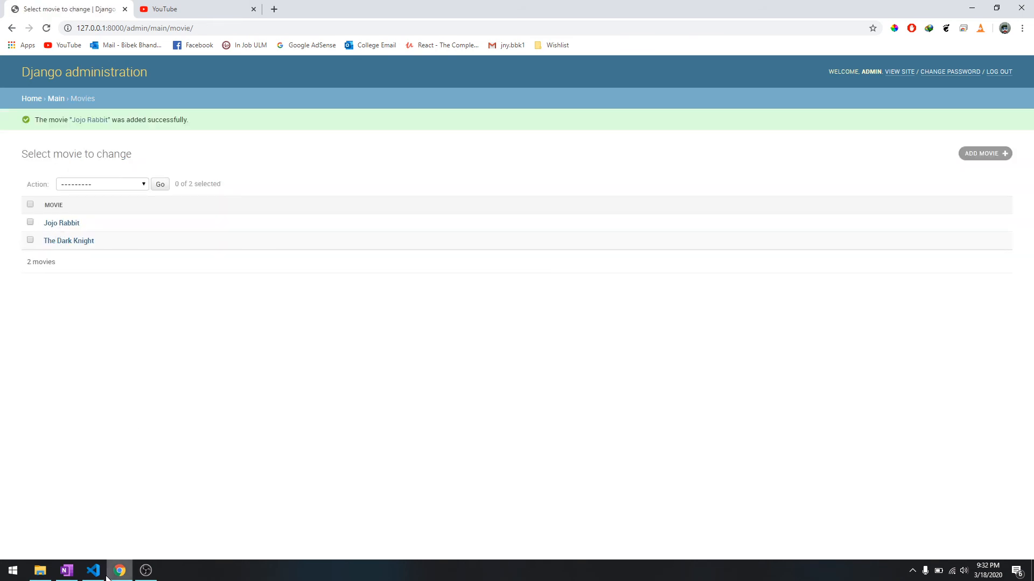
Step: Review allMovies in views.py, then load the public home page so the terminal prints both movies
{"action": "left_click", "coordinate": [93, 570]}
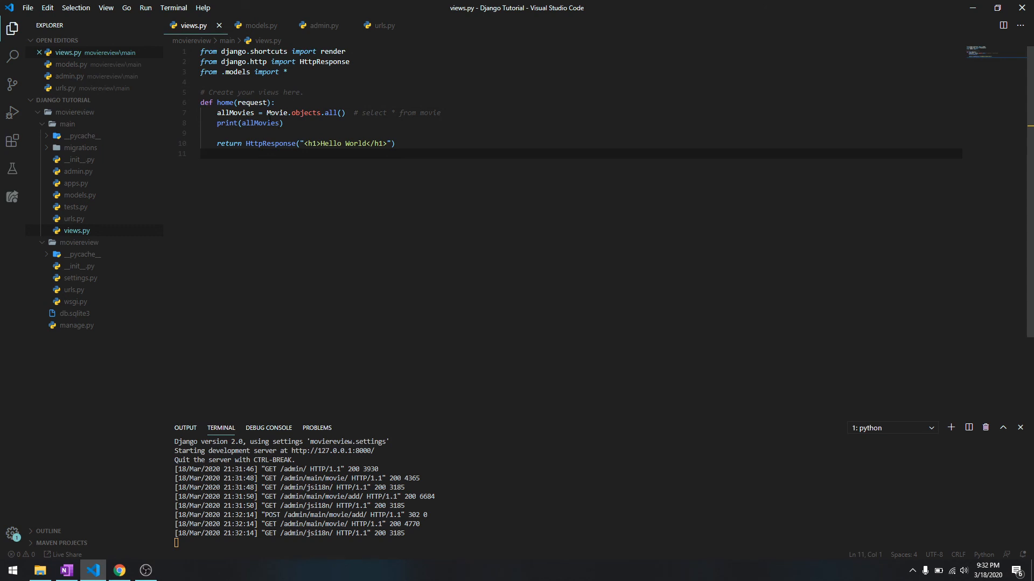
{"action": "double_click", "coordinate": [235, 113]}
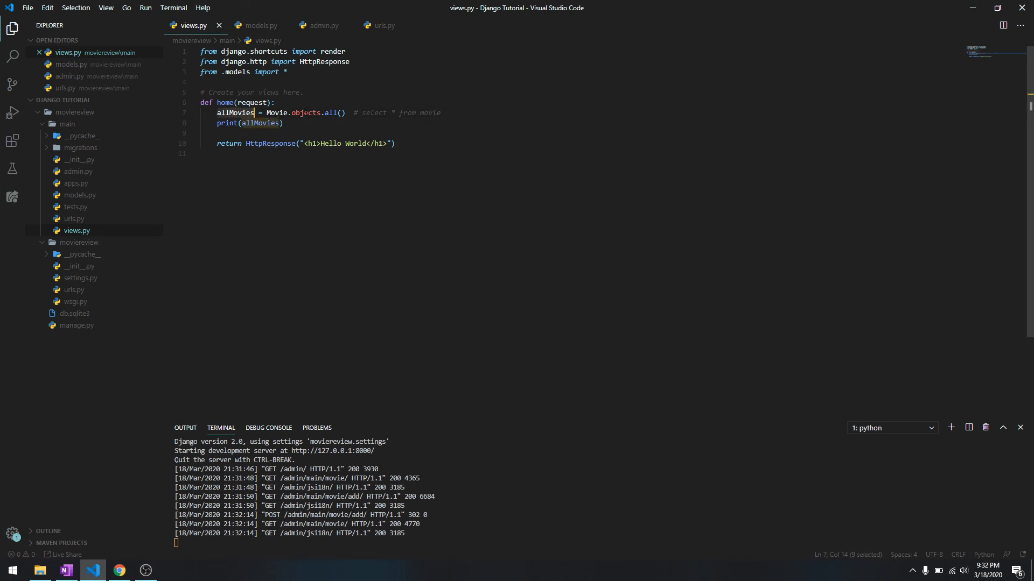
{"action": "left_click", "coordinate": [276, 112]}
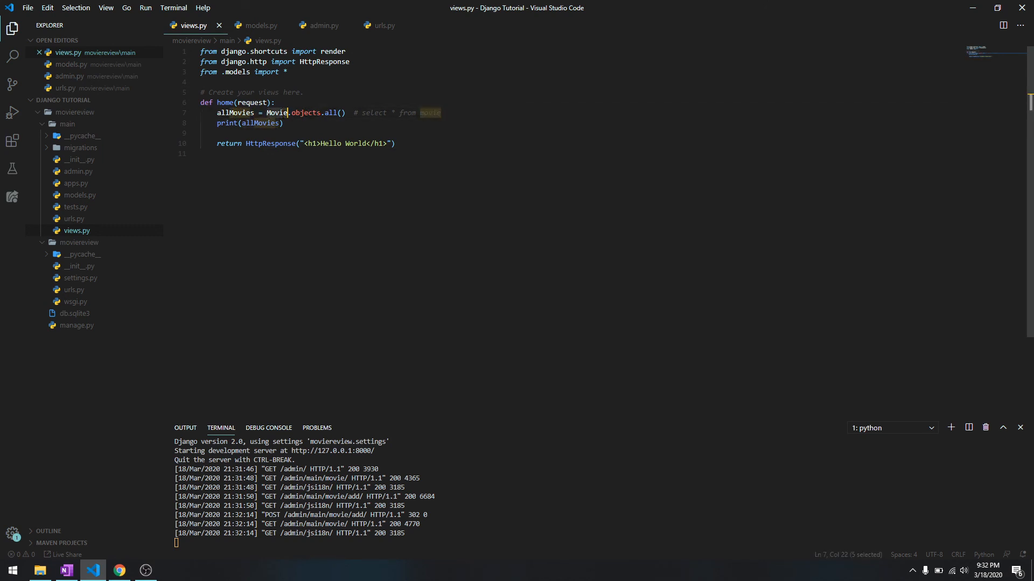
{"action": "left_click", "coordinate": [118, 571]}
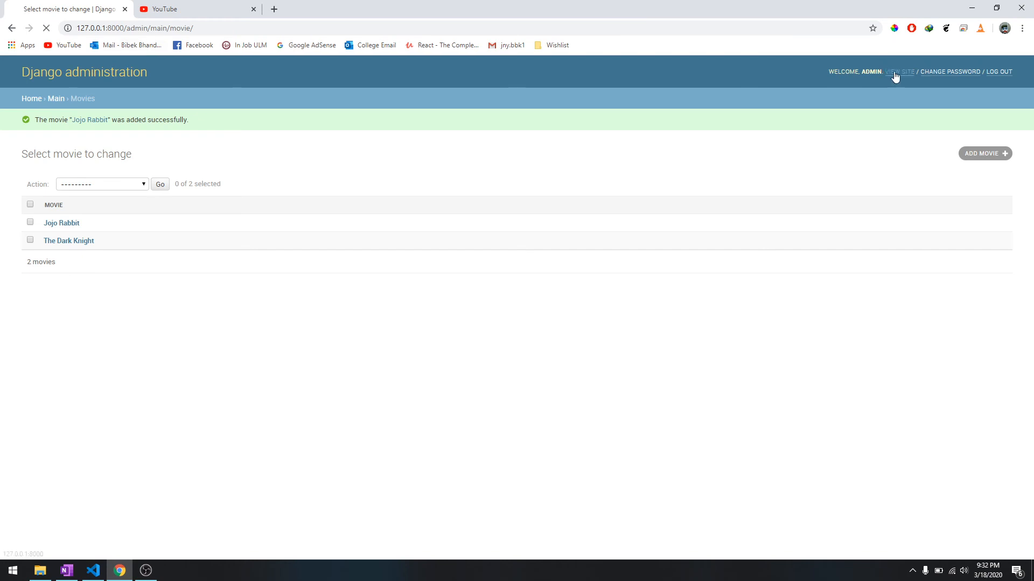
{"action": "left_click", "coordinate": [899, 71]}
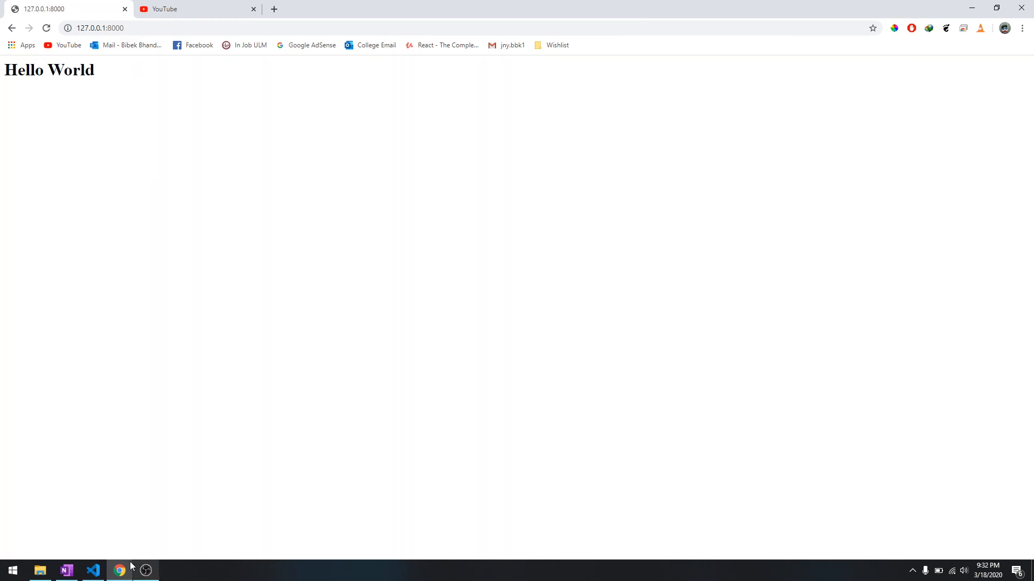
{"action": "left_click", "coordinate": [92, 571]}
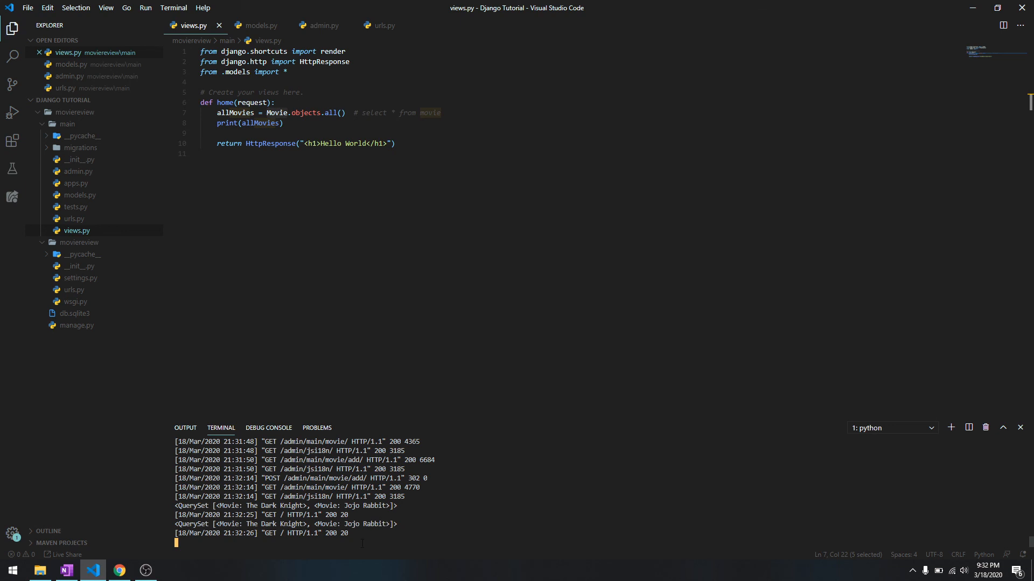
{"action": "mouse_move", "coordinate": [415, 562]}
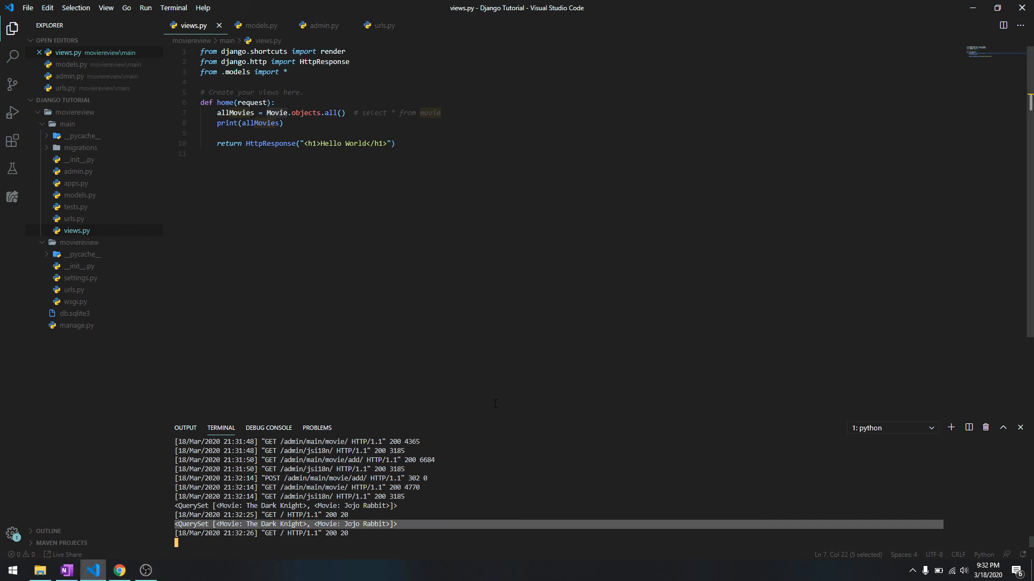
{"action": "mouse_move", "coordinate": [910, 393]}
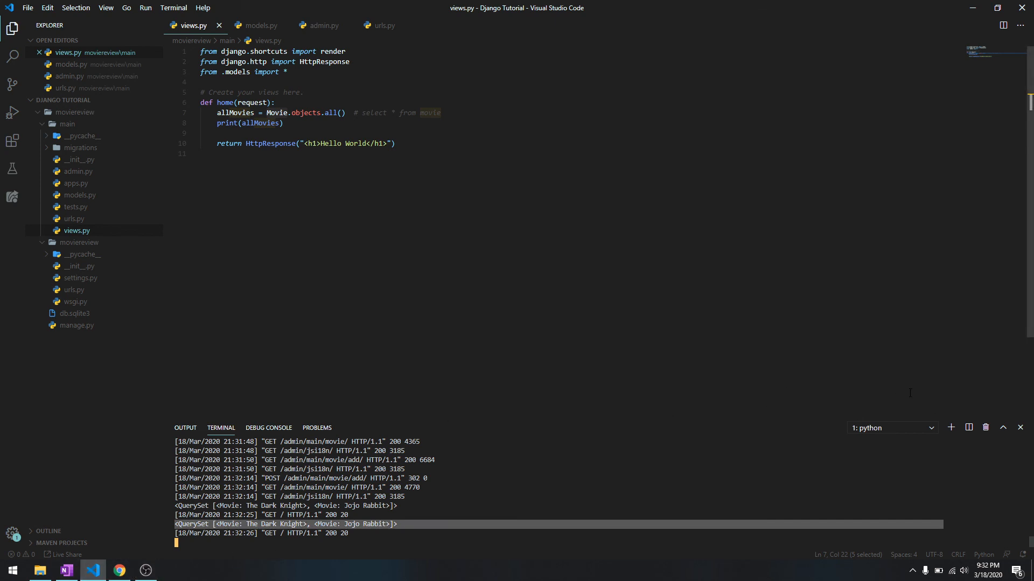